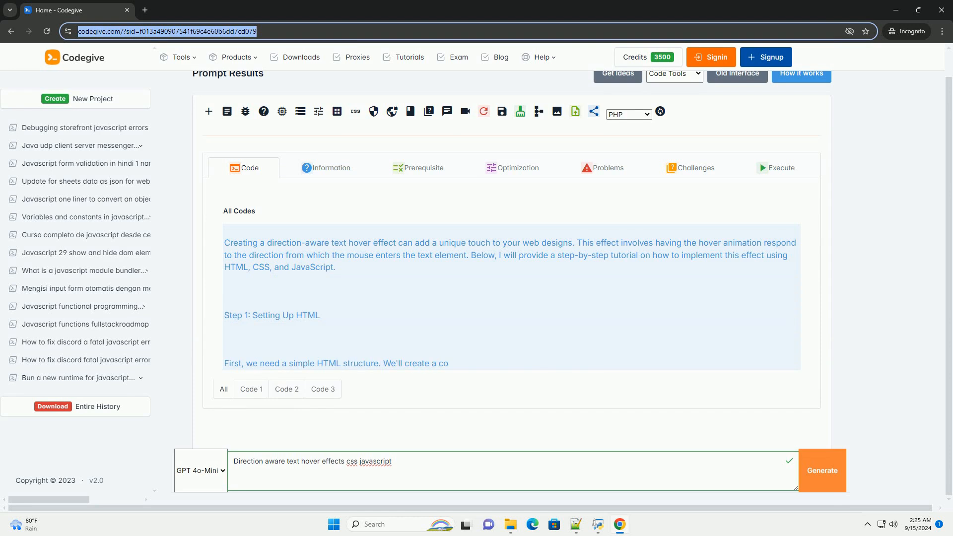
{"action": "scroll", "scroll_direction": "down", "scroll_amount": 3}
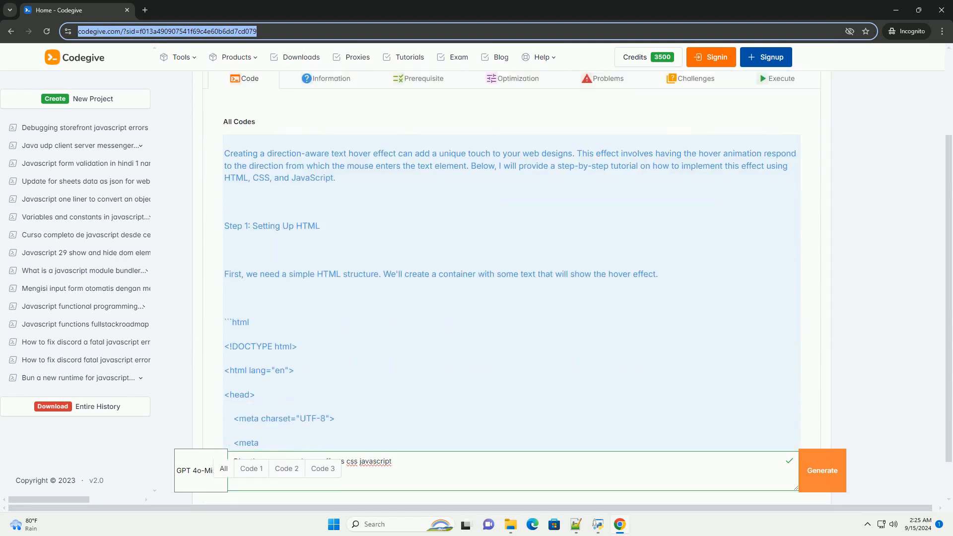
{"action": "scroll", "scroll_direction": "down", "scroll_amount": 3}
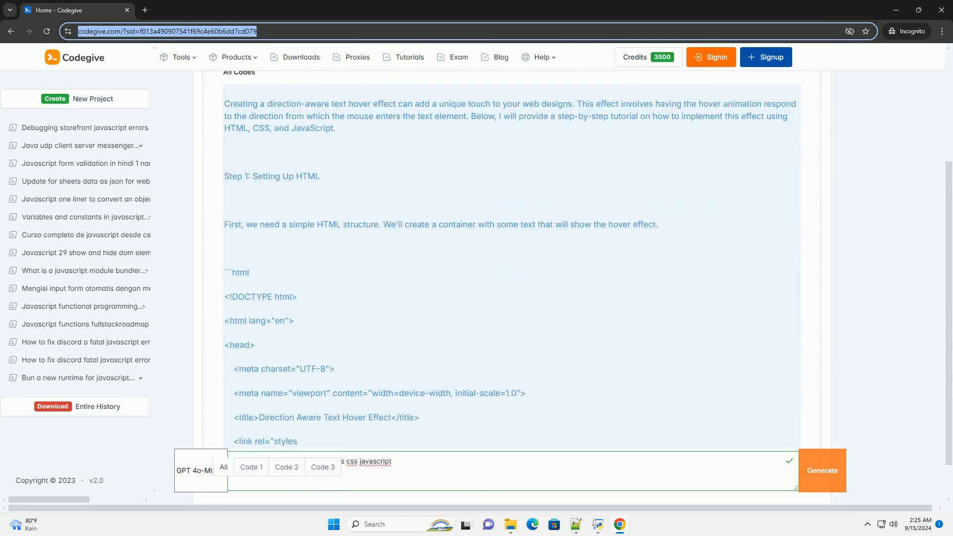
{"action": "scroll", "scroll_direction": "down", "scroll_amount": 3}
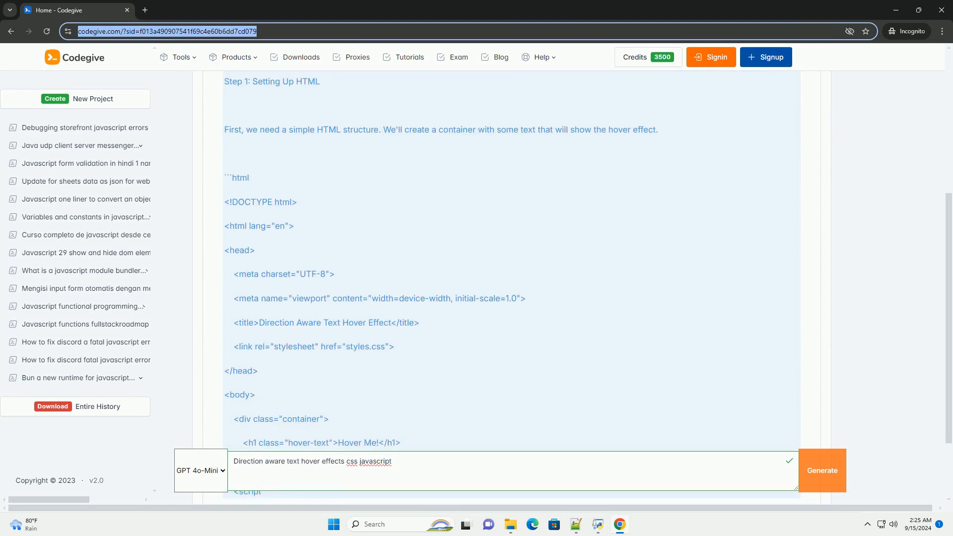
{"action": "scroll", "scroll_direction": "down", "scroll_amount": 3}
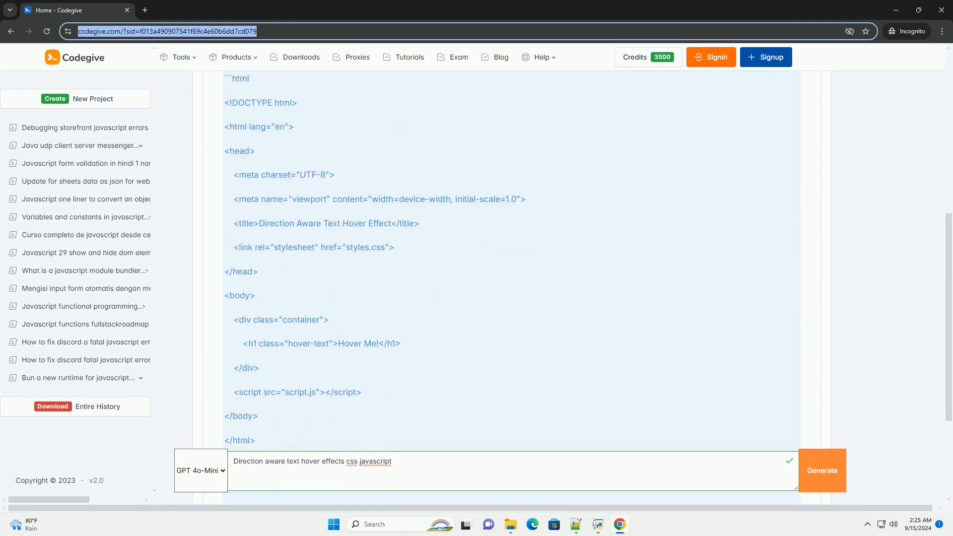
{"action": "scroll", "scroll_direction": "down", "scroll_amount": 3}
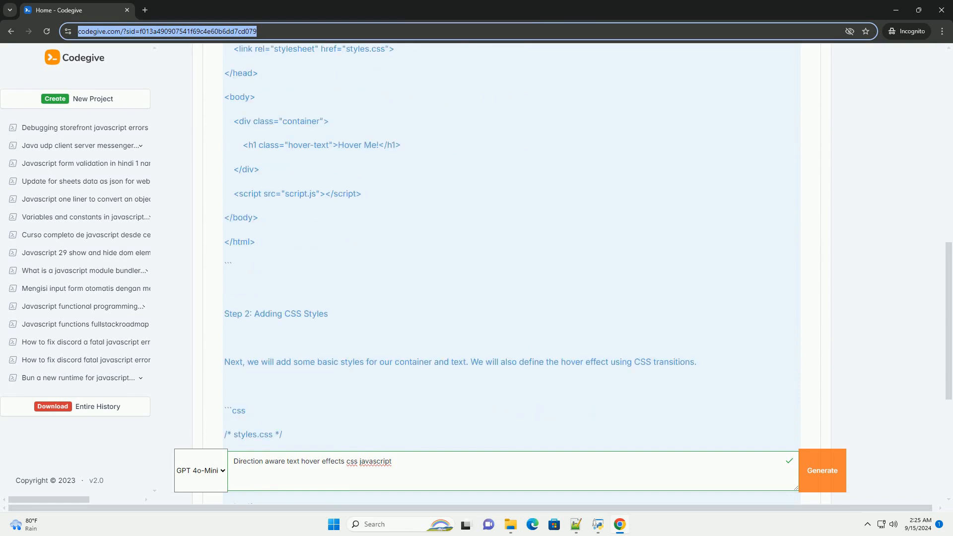
{"action": "scroll", "scroll_direction": "down", "scroll_amount": 3}
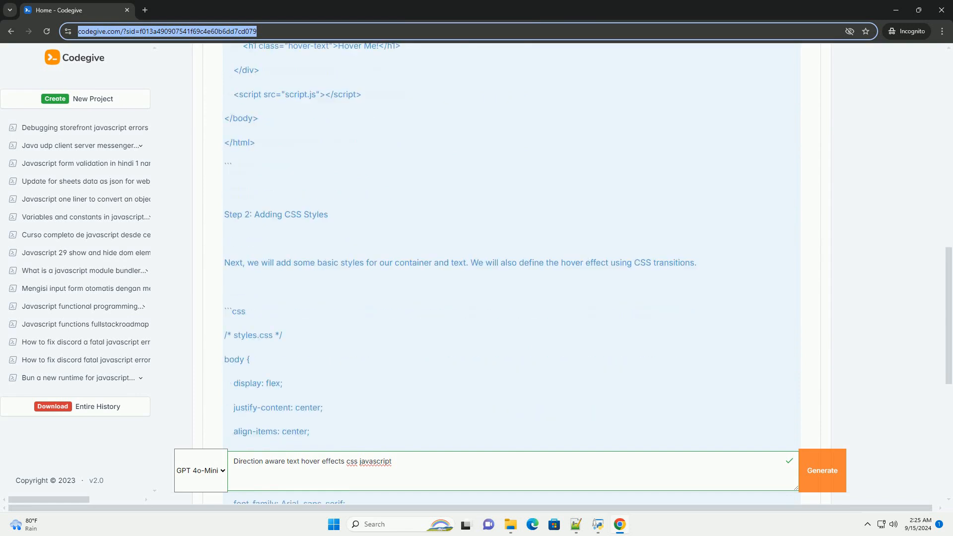
{"action": "scroll", "scroll_direction": "down", "scroll_amount": 3}
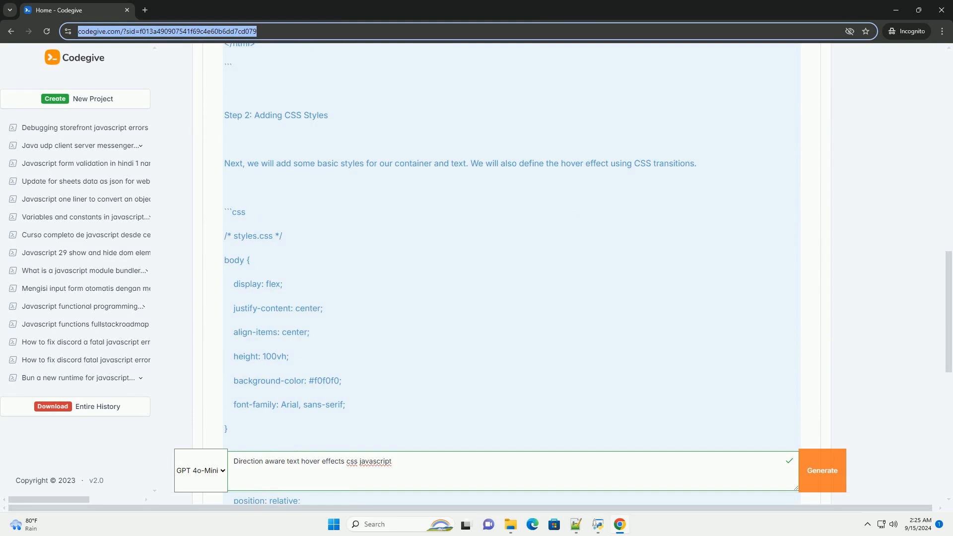
{"action": "scroll", "scroll_direction": "down", "scroll_amount": 3}
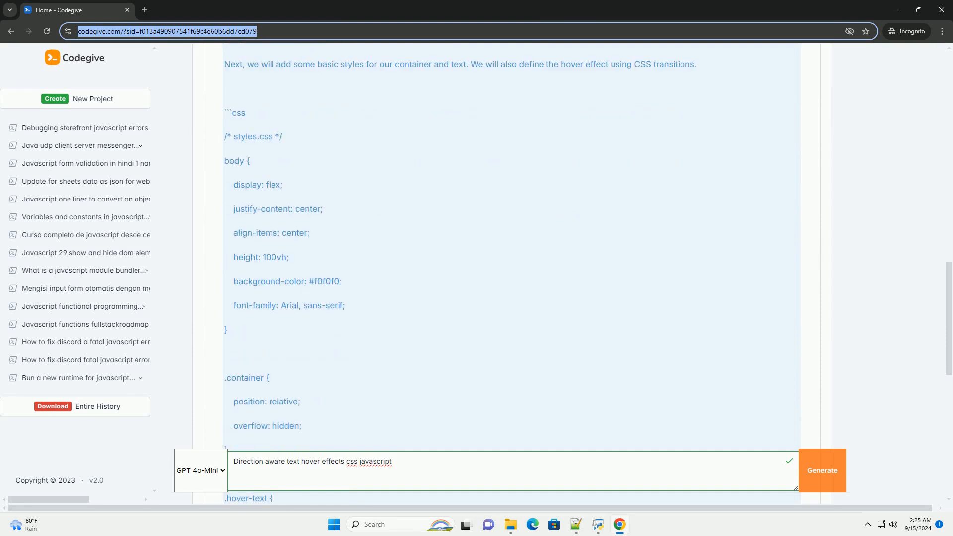
{"action": "scroll", "scroll_direction": "down", "scroll_amount": 3}
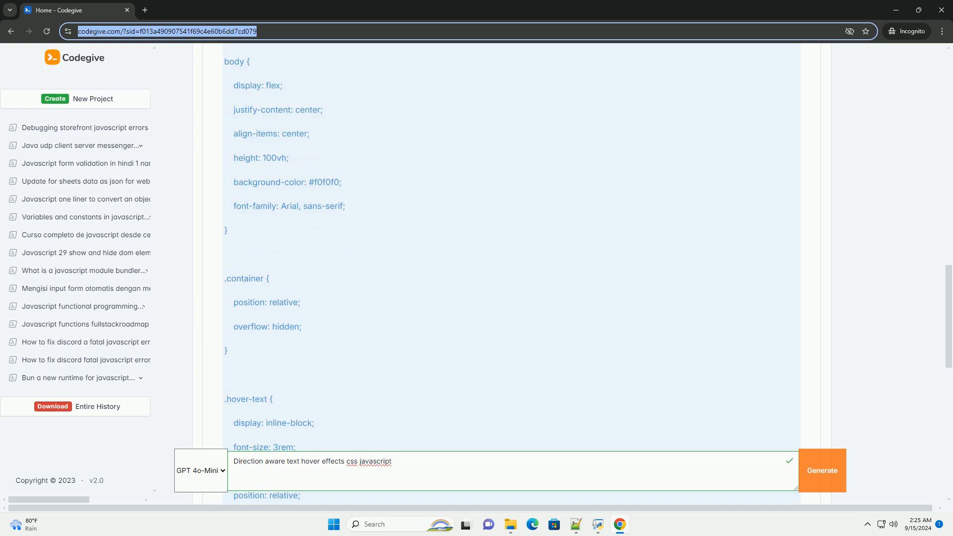
{"action": "scroll", "scroll_direction": "down", "scroll_amount": 3}
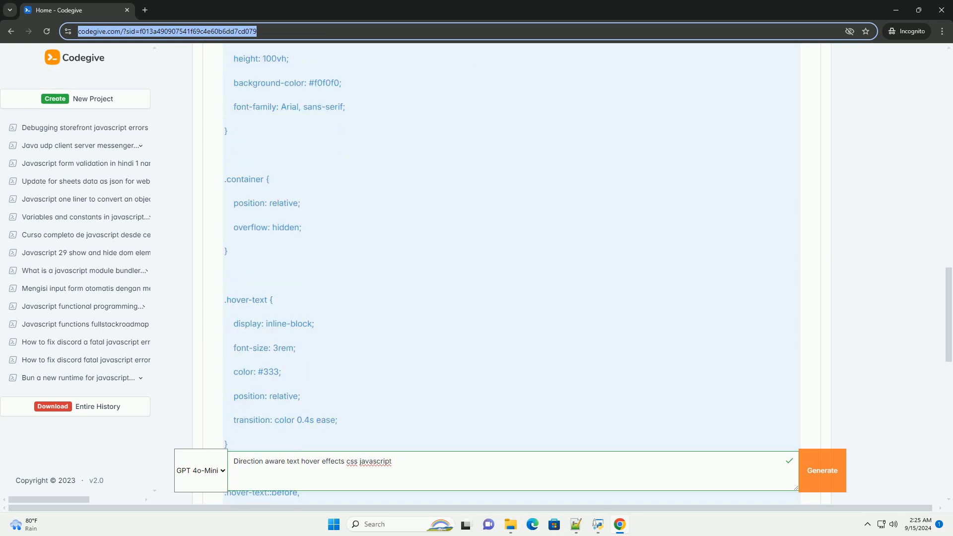
{"action": "scroll", "scroll_direction": "down", "scroll_amount": 3}
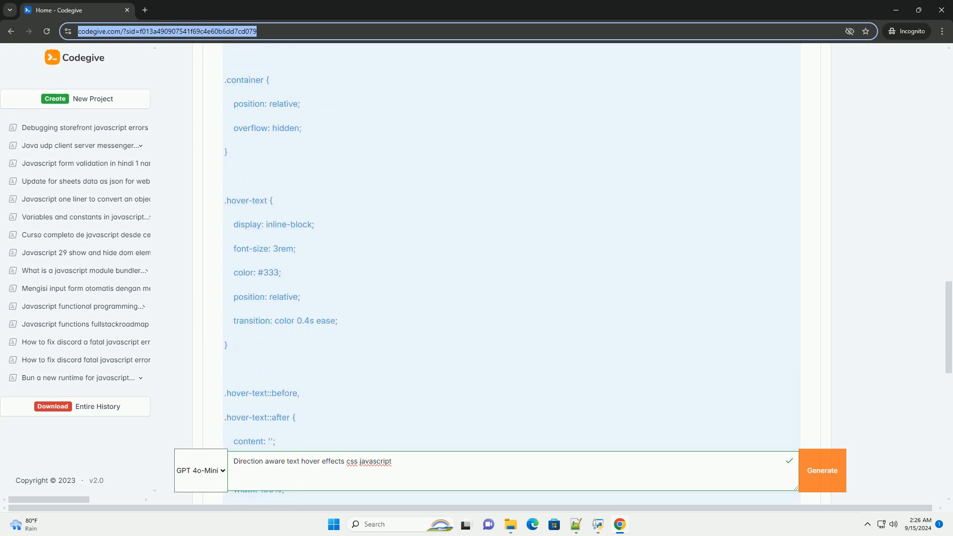
{"action": "scroll", "scroll_direction": "down", "scroll_amount": 3}
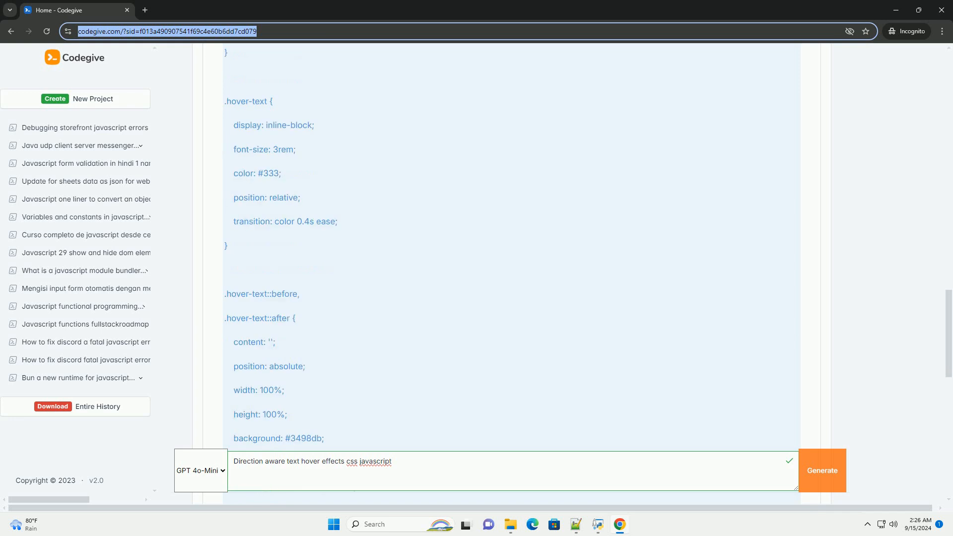
{"action": "scroll", "scroll_direction": "down", "scroll_amount": 3}
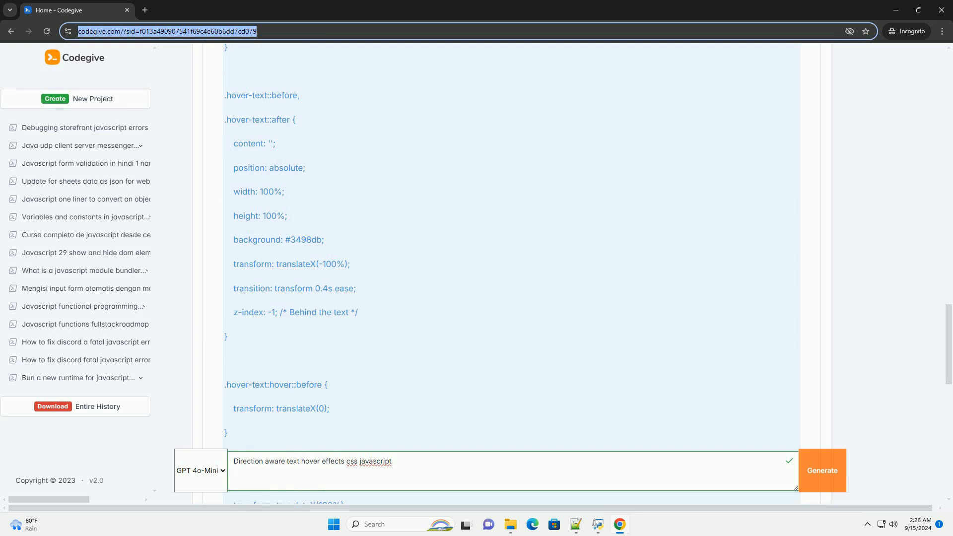
{"action": "scroll", "scroll_direction": "down", "scroll_amount": 3}
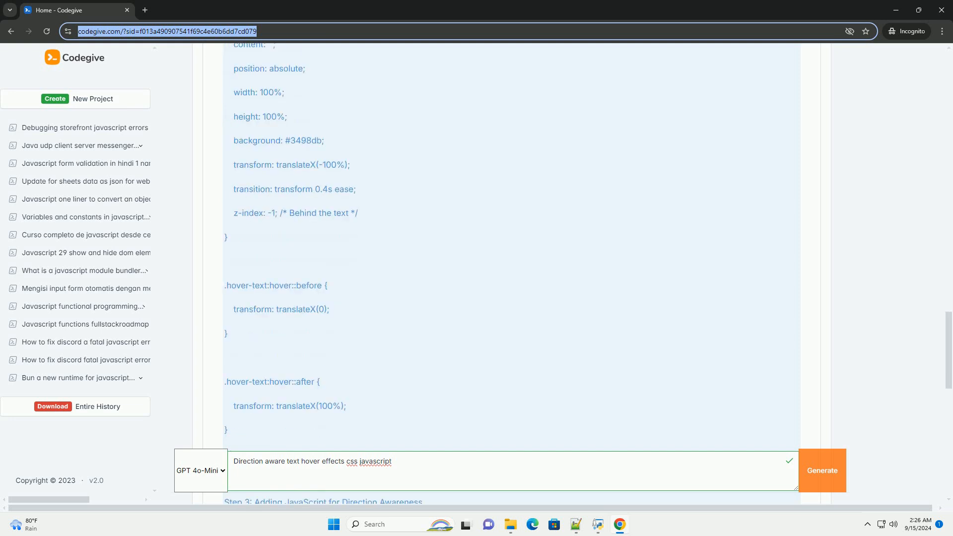
{"action": "scroll", "scroll_direction": "down", "scroll_amount": 3}
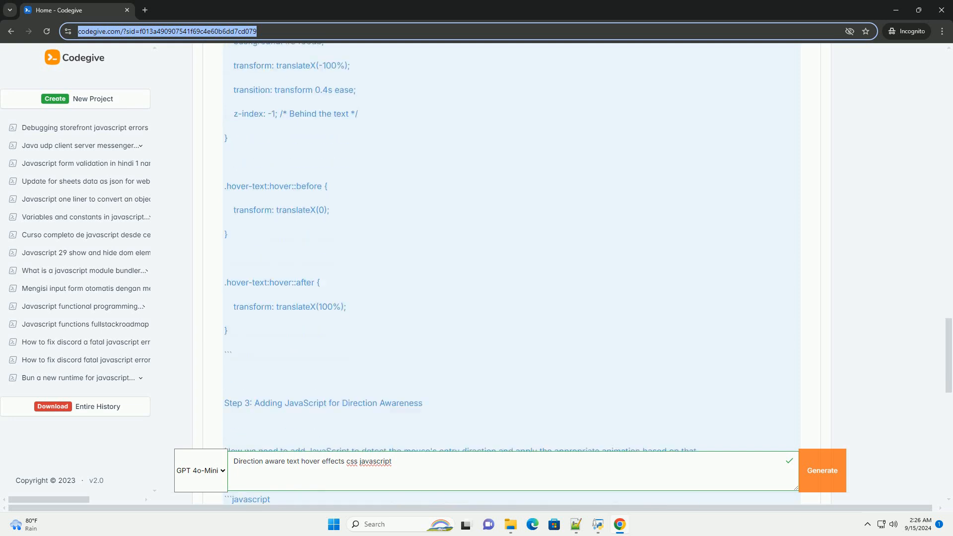
{"action": "scroll", "scroll_direction": "down", "scroll_amount": 3}
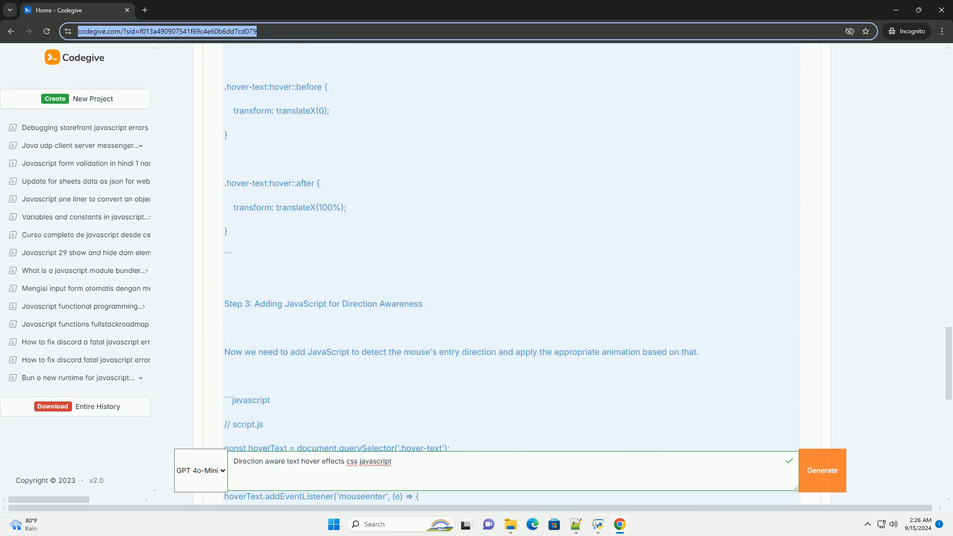
{"action": "scroll", "scroll_direction": "down", "scroll_amount": 3}
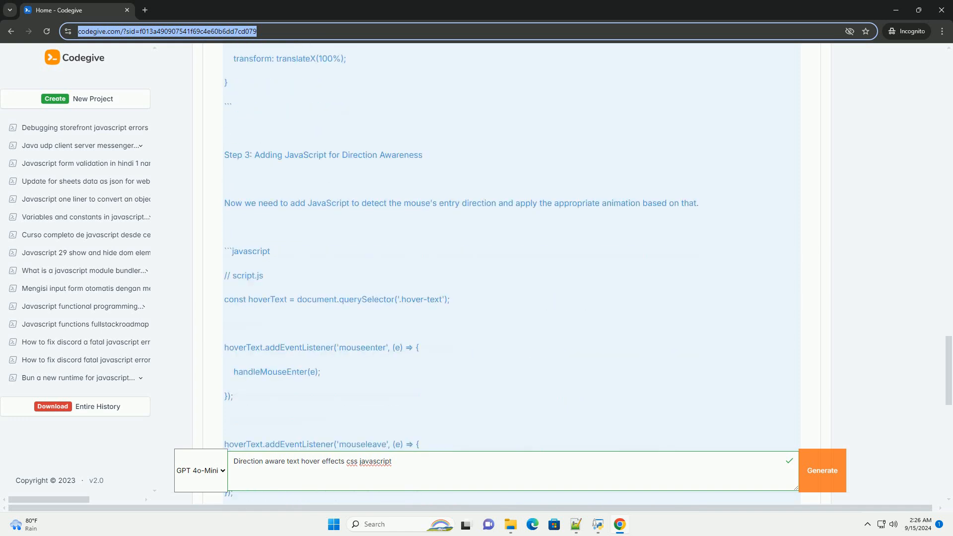
{"action": "scroll", "scroll_direction": "down", "scroll_amount": 3}
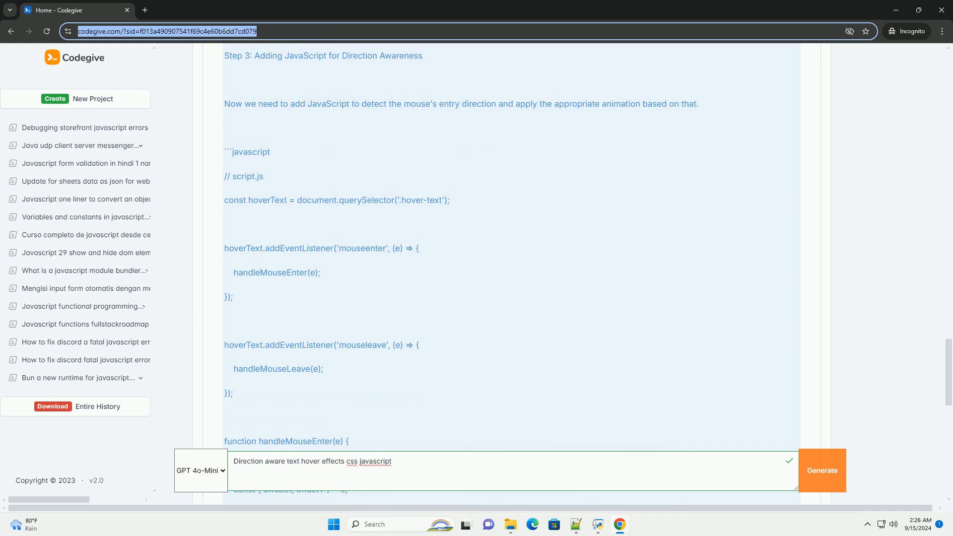
{"action": "scroll", "scroll_direction": "down", "scroll_amount": 3}
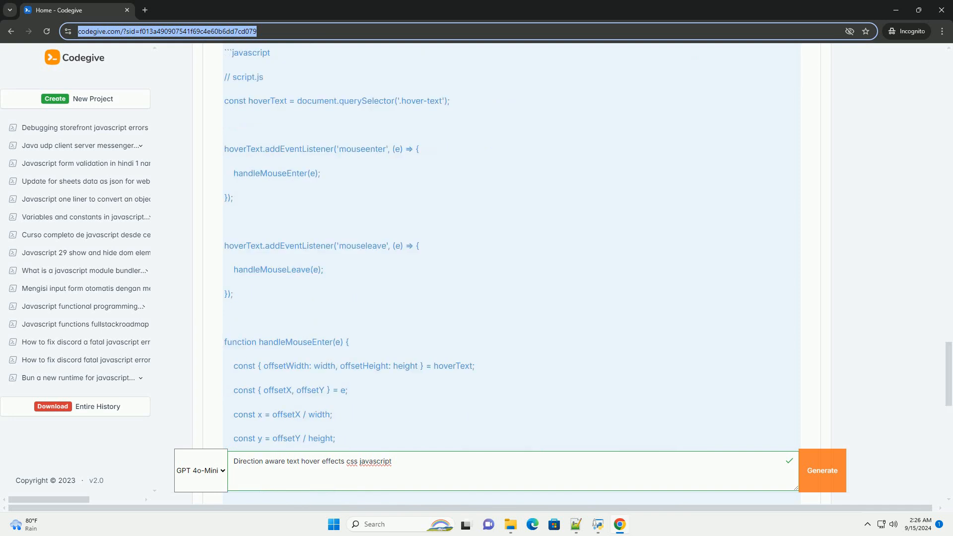
{"action": "scroll", "scroll_direction": "down", "scroll_amount": 3}
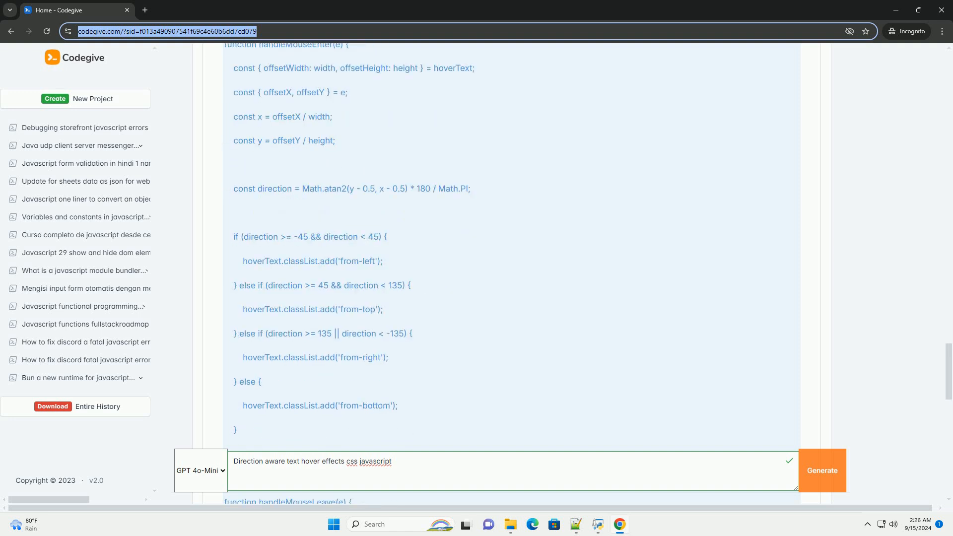
{"action": "scroll", "scroll_direction": "down", "scroll_amount": 3}
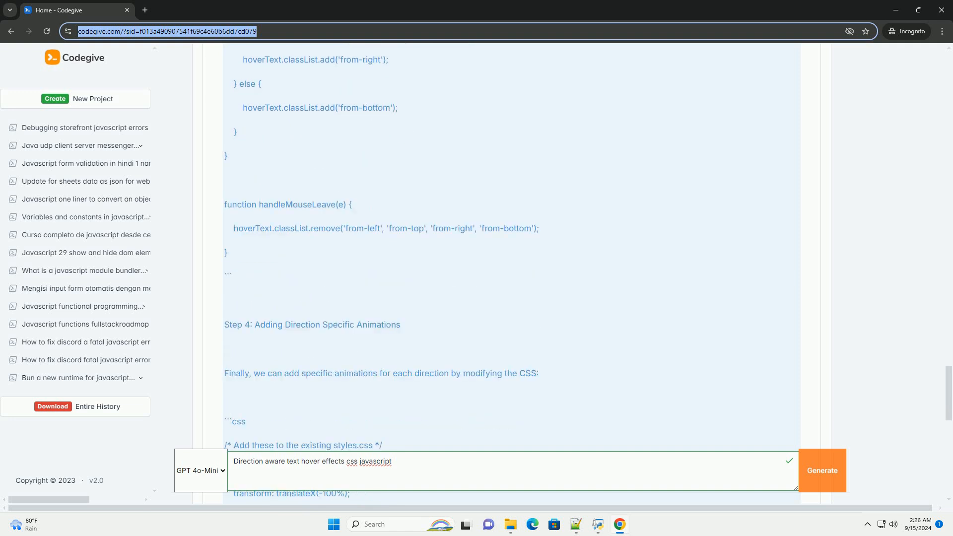
{"action": "scroll", "scroll_direction": "down", "scroll_amount": 3}
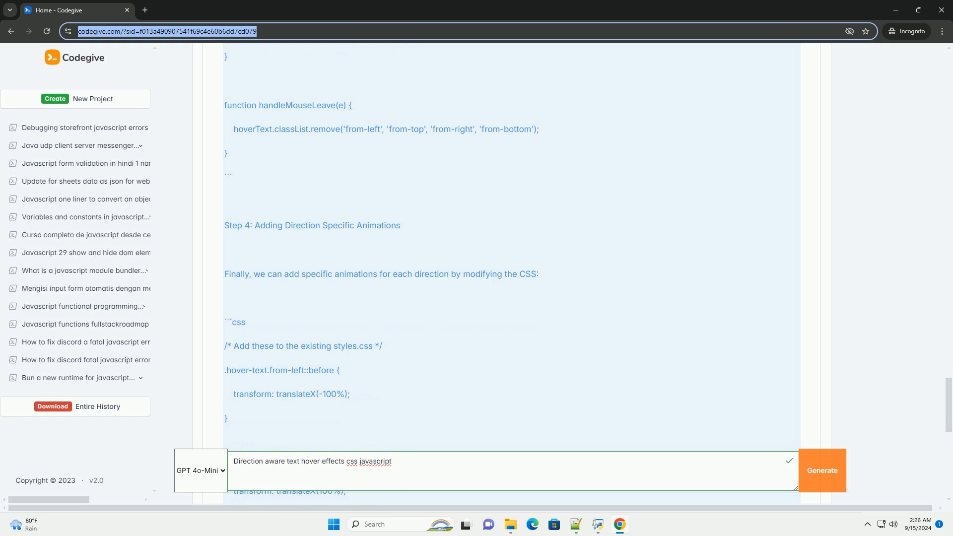